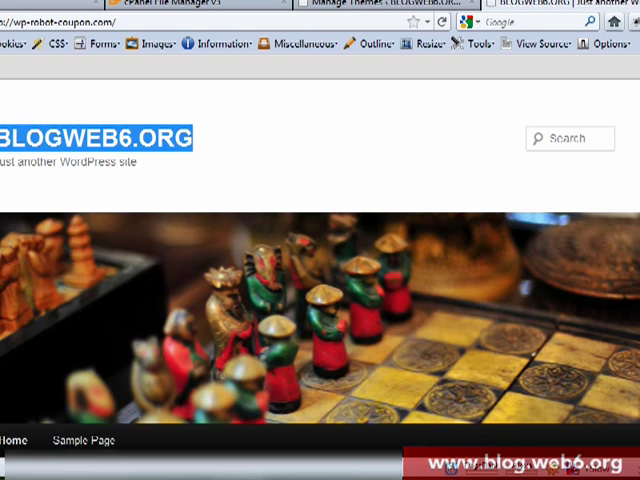
Step: Scroll through the blog homepage and the dashboard's Themes page showing Twenty Eleven
scroll("down", 3)
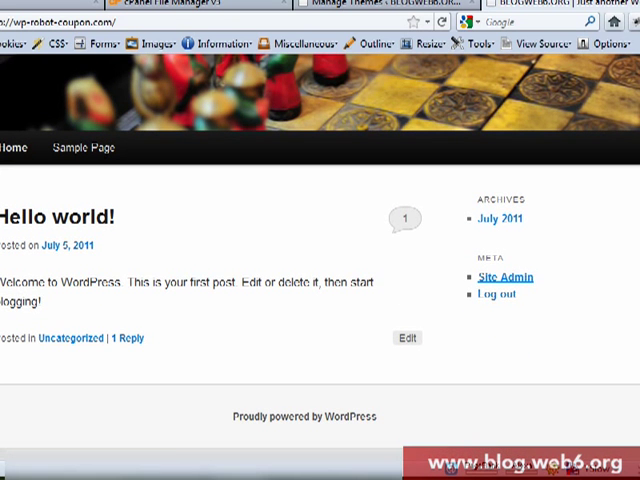
scroll("up", 3)
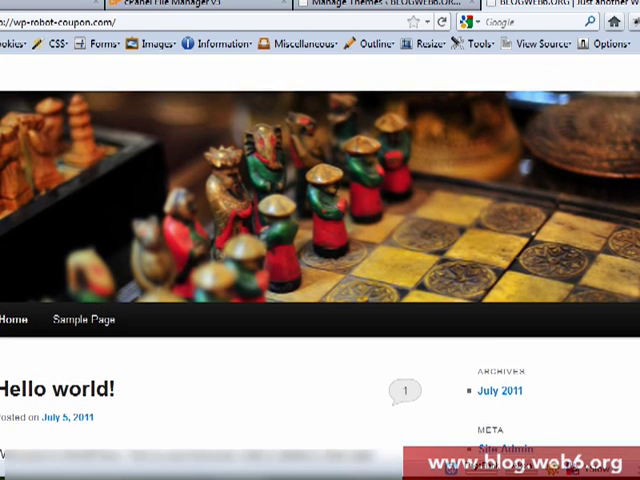
scroll("down", 3)
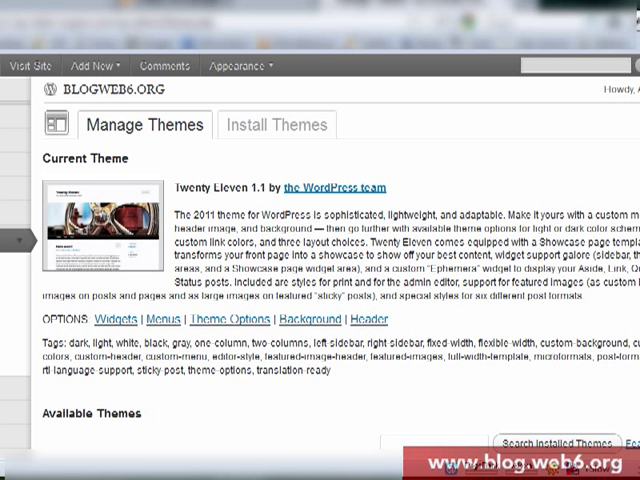
scroll("down", 3)
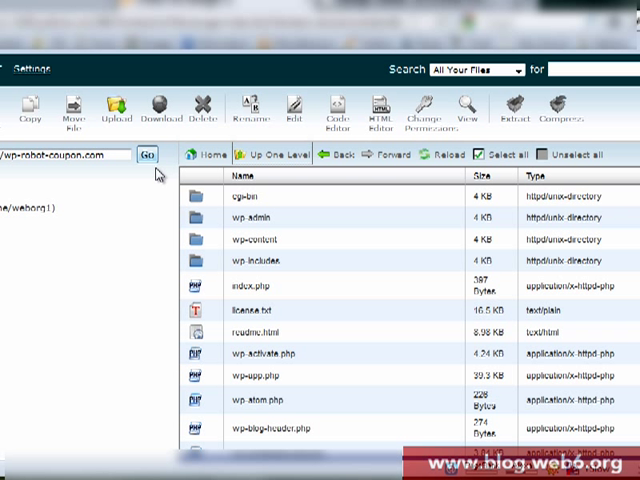
mouse_move(318, 430)
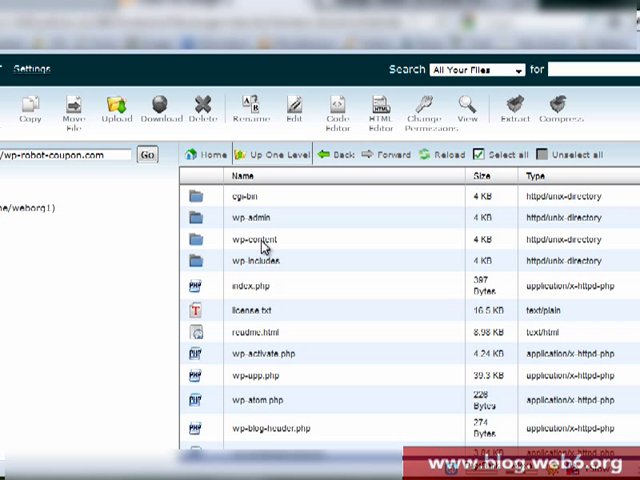
Step: Inside wp-content/themes, create a new folder named MyTwentyEleven
double_click(258, 240)
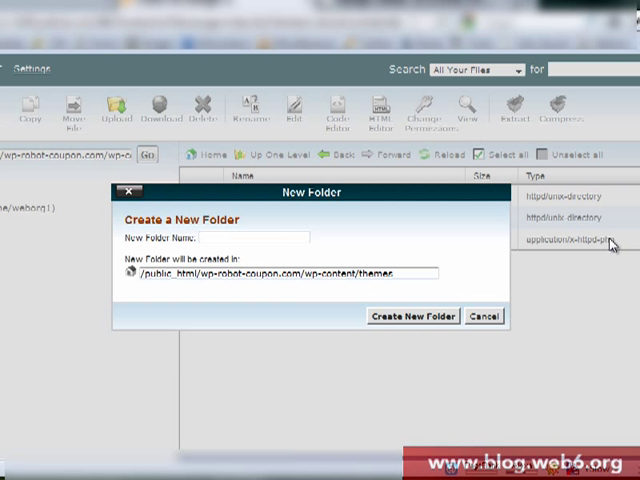
type("MyTwentyE")
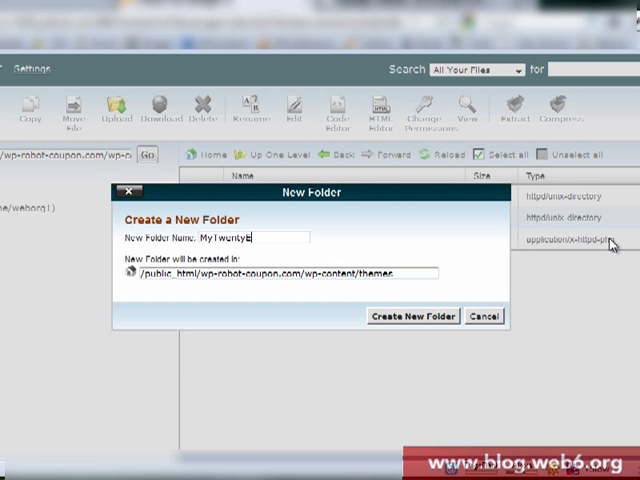
type("eleven")
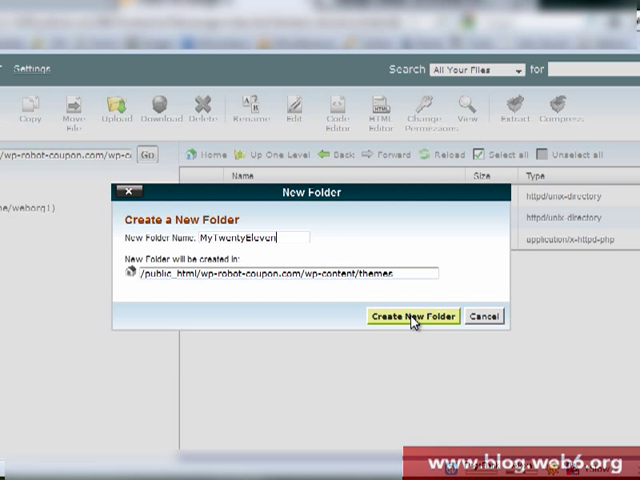
left_click(412, 316)
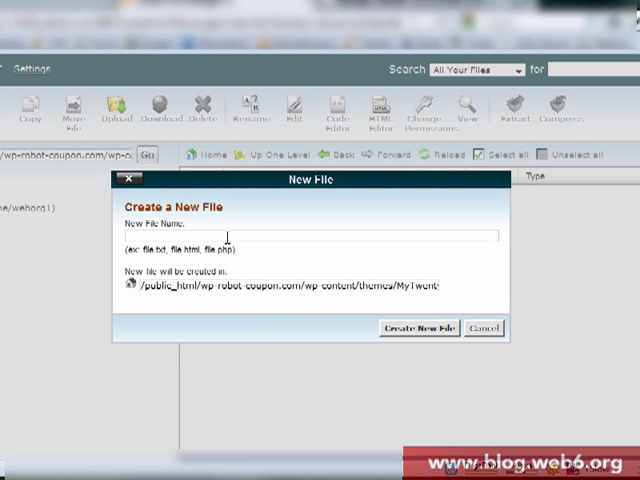
Step: Create an empty style.css in MyTwentyEleven and open it in the code editor
type("style")
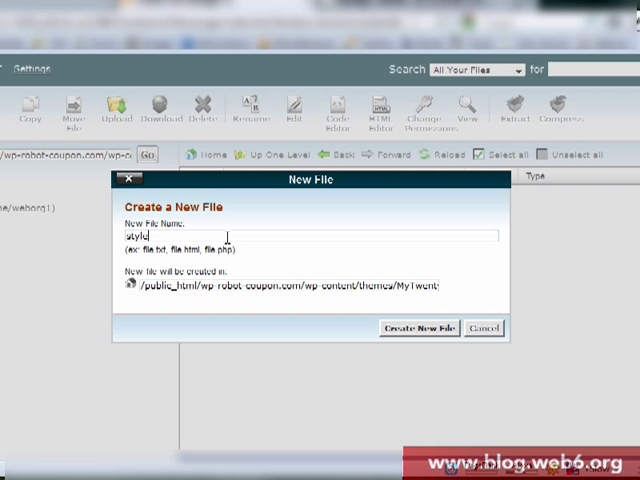
type(".css")
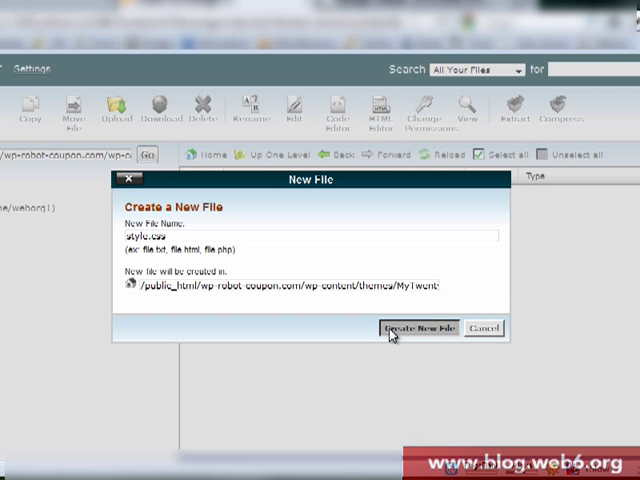
left_click(416, 328)
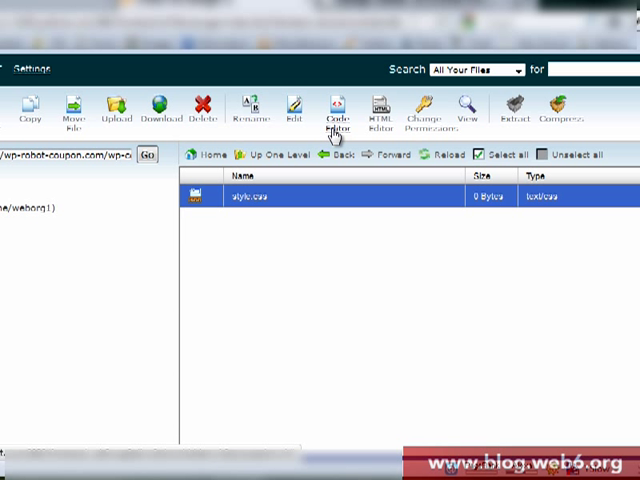
left_click(336, 110)
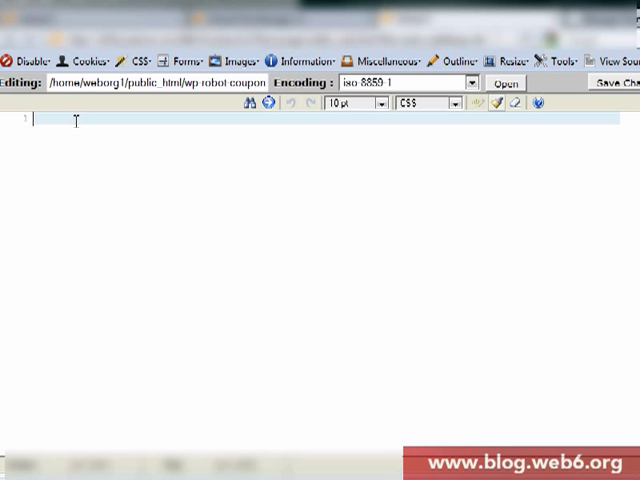
mouse_move(98, 142)
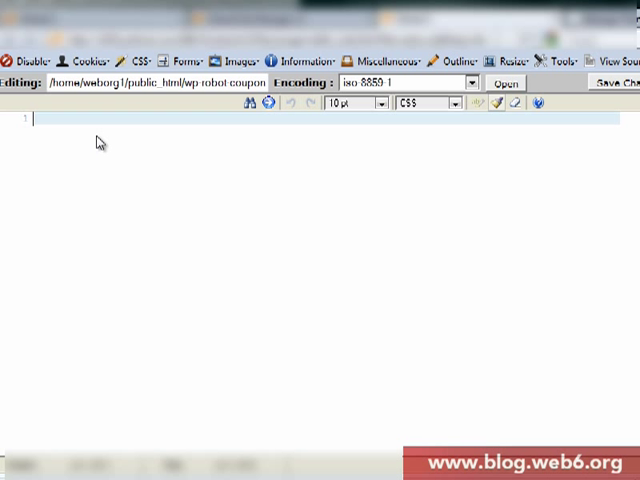
Step: Start a /* */ comment header with the line Theme Name: My Twenty Eleven
type("/")
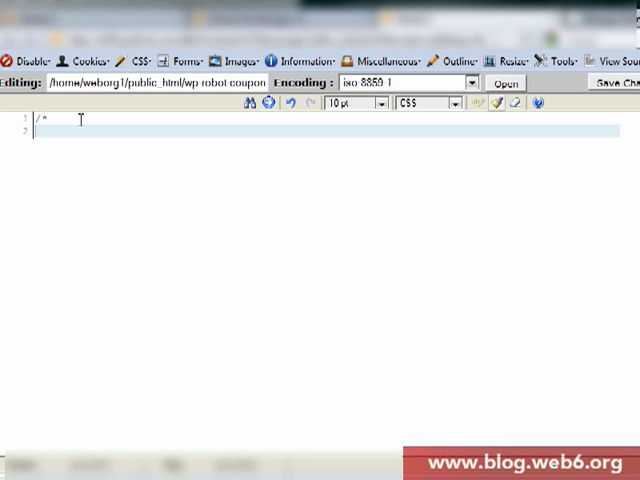
type("*/")
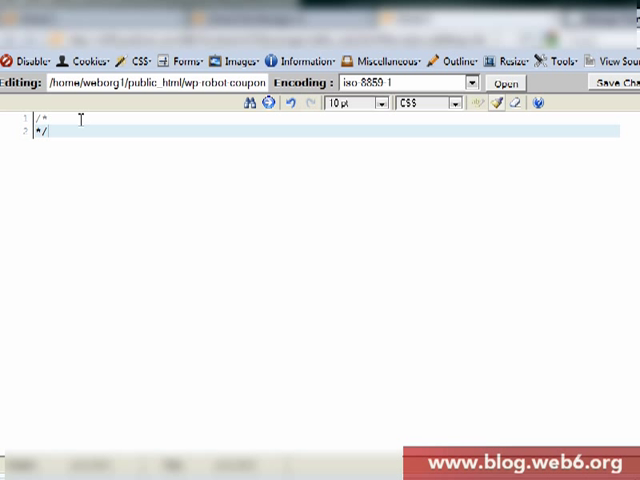
key("Backspace")
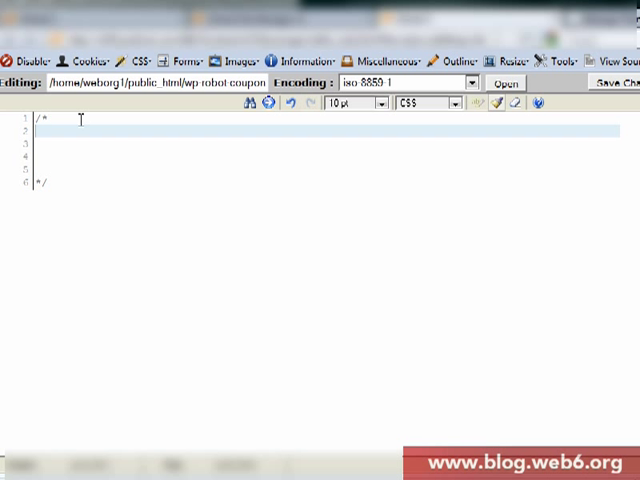
type("Theme")
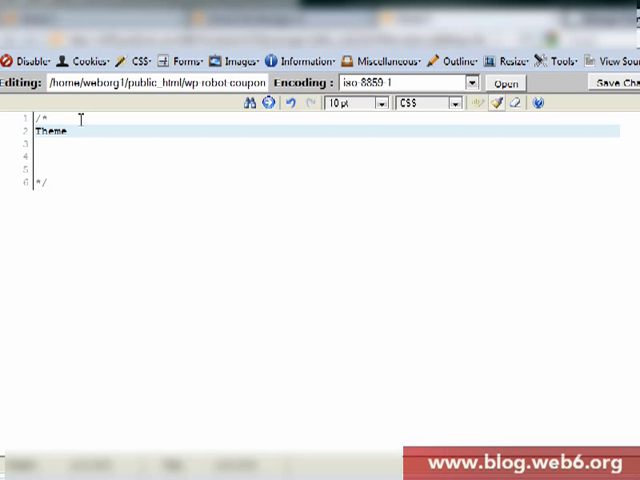
type("Name:")
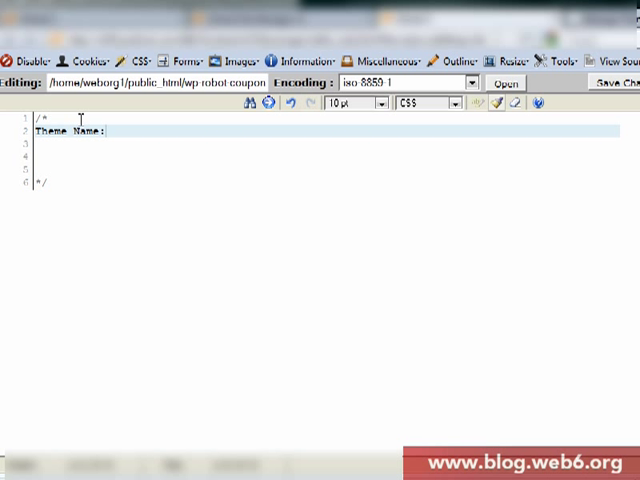
type("My Twenty Eleven")
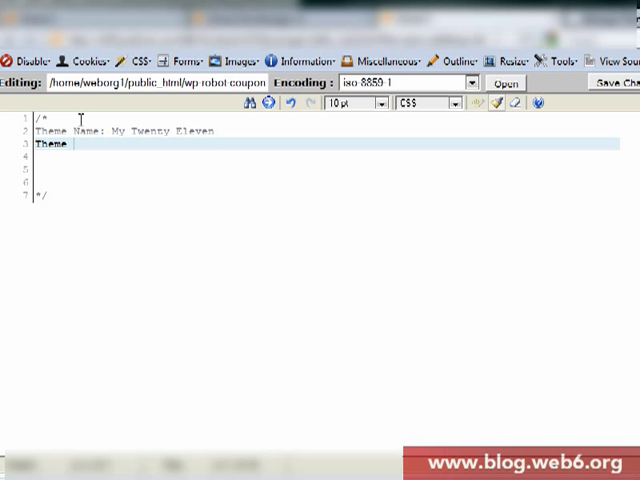
type("URI")
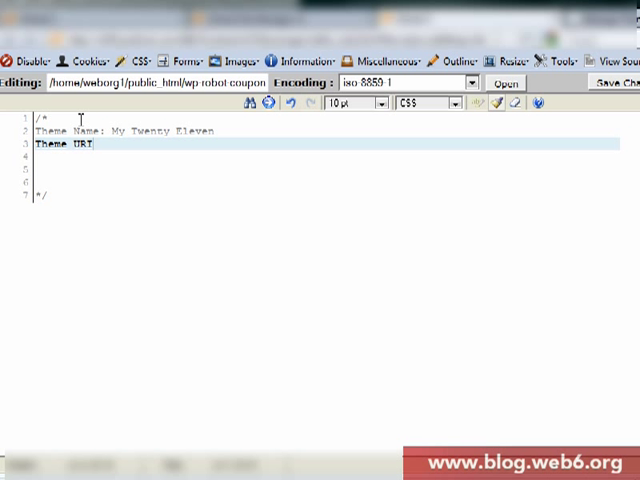
type(":")
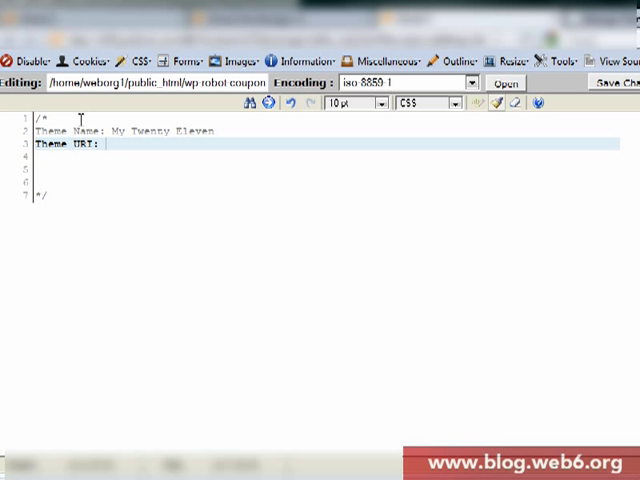
type("http:")
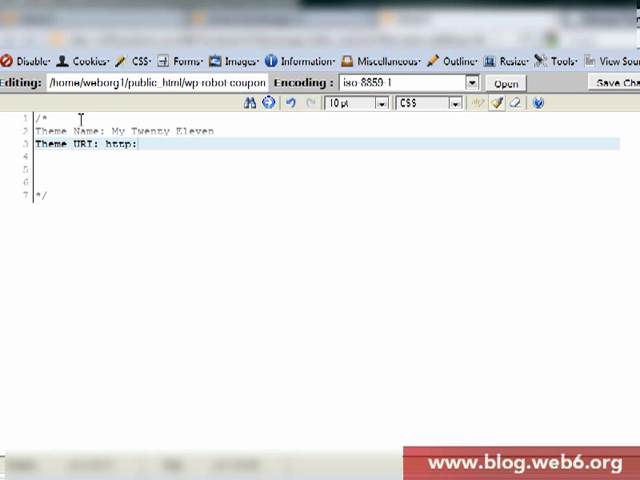
type("//www.blog")
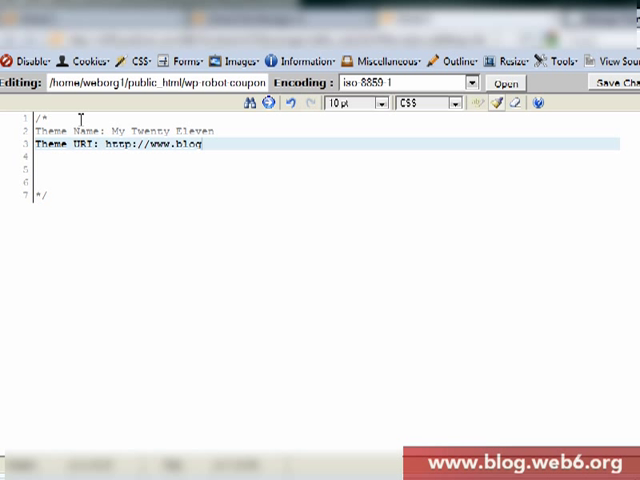
type(".web6.org")
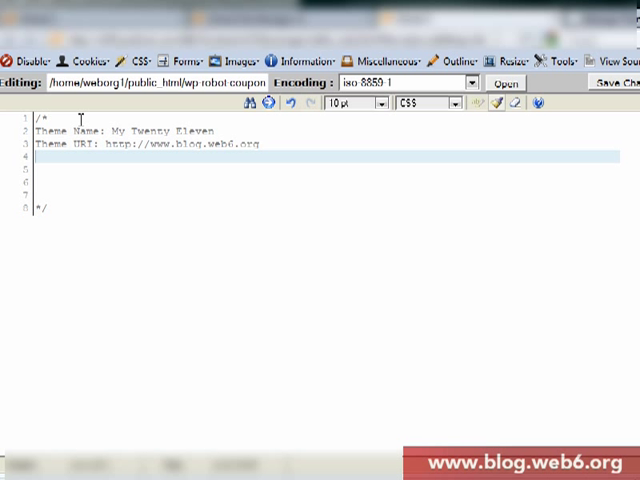
Step: Add Description (Twenty Eleven child created by me) and Author lines to the header
type("Description: The new child theme of")
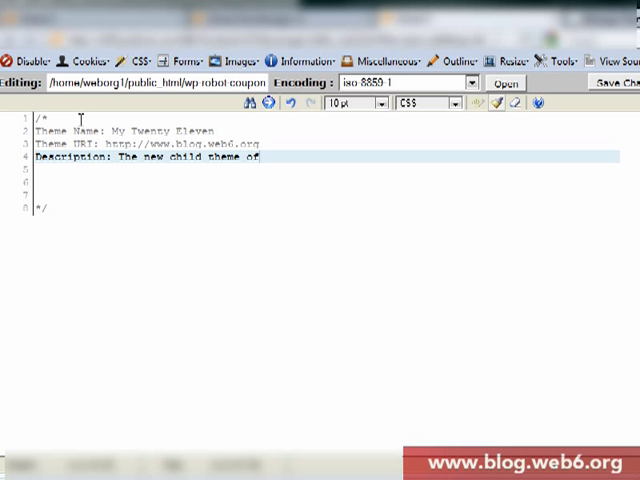
type("Twenty Eleven c")
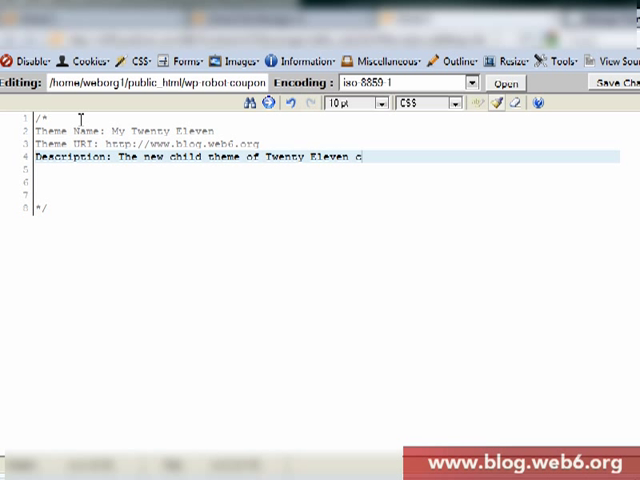
type("reated by me")
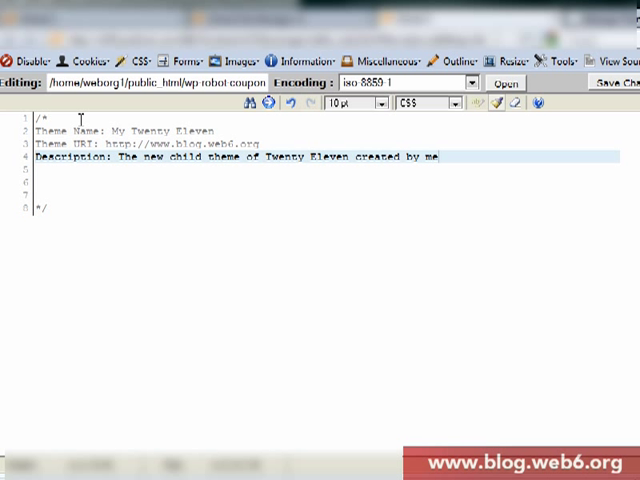
key("Return")
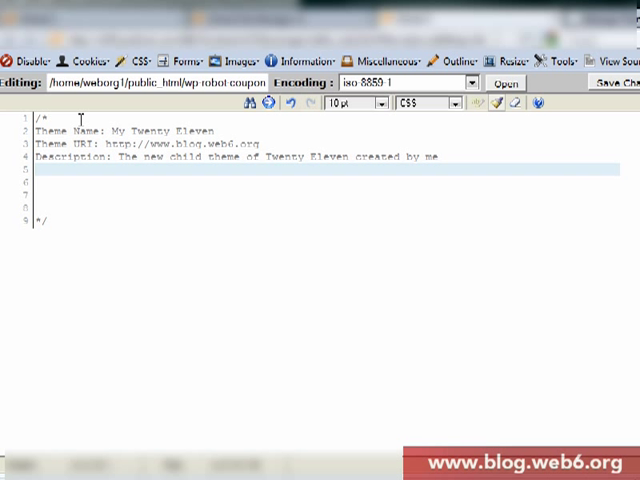
type("Author: Kim")
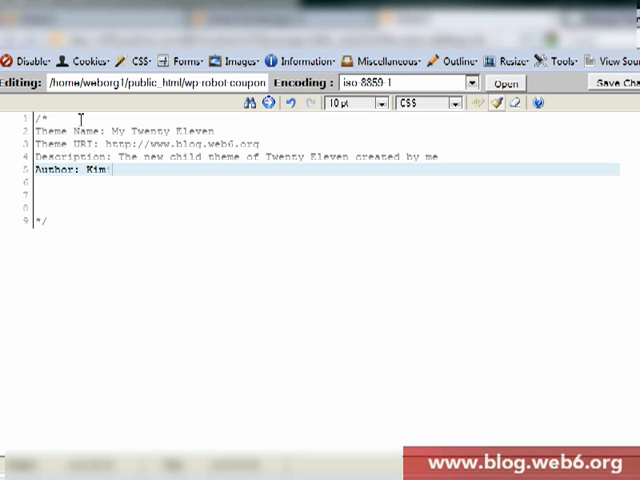
type("i.")
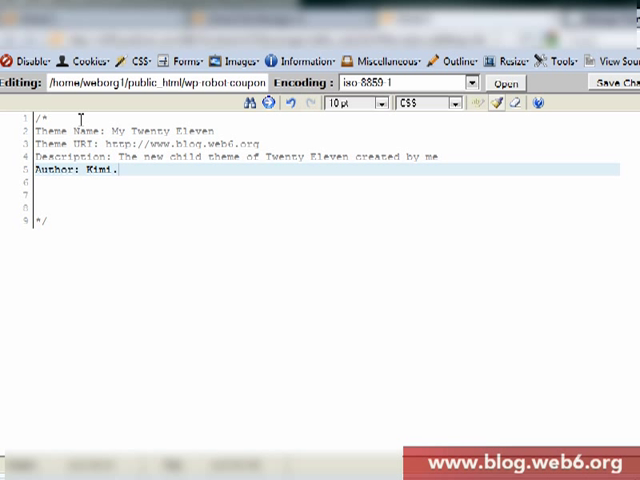
key("Return")
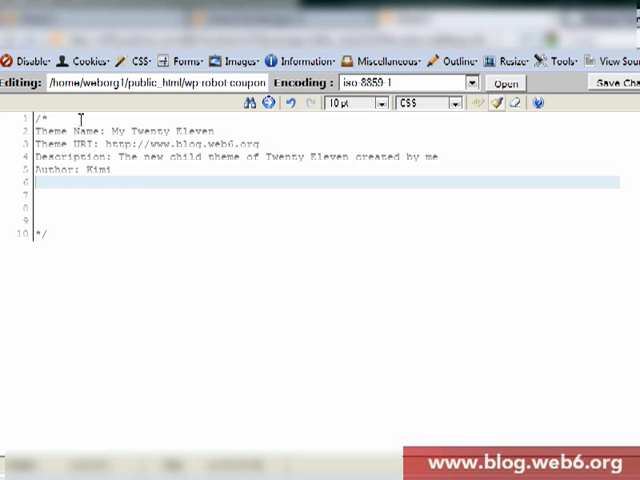
Step: Add the line Template: twentyeleven, then switch to the WordPress admin tab
type("T")
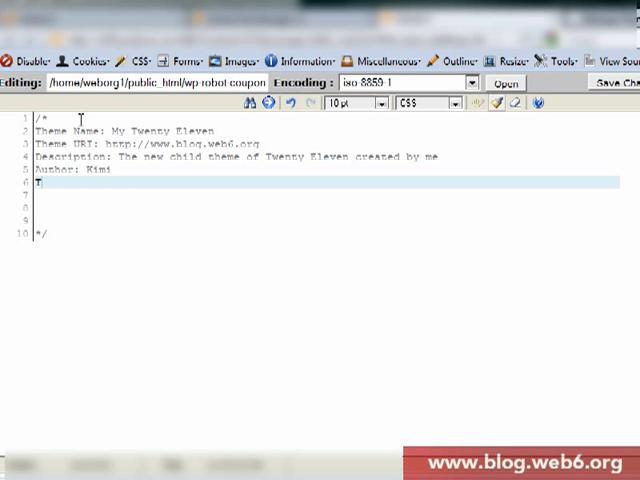
type("Templat")
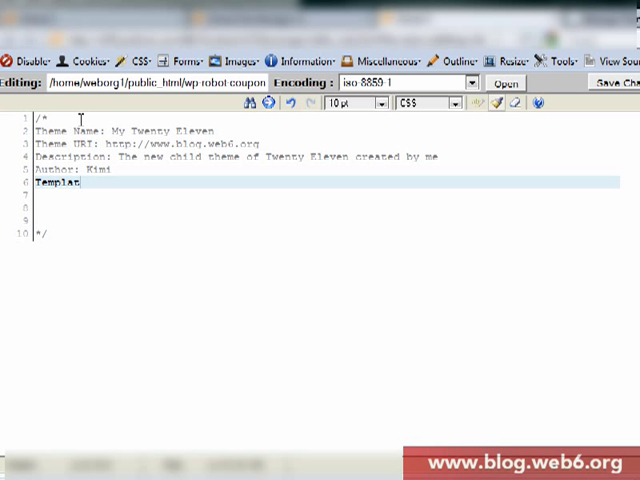
type(": twen")
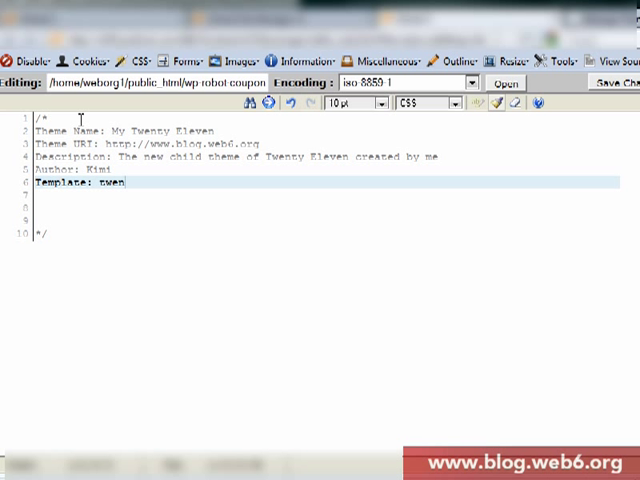
type("tyeleven")
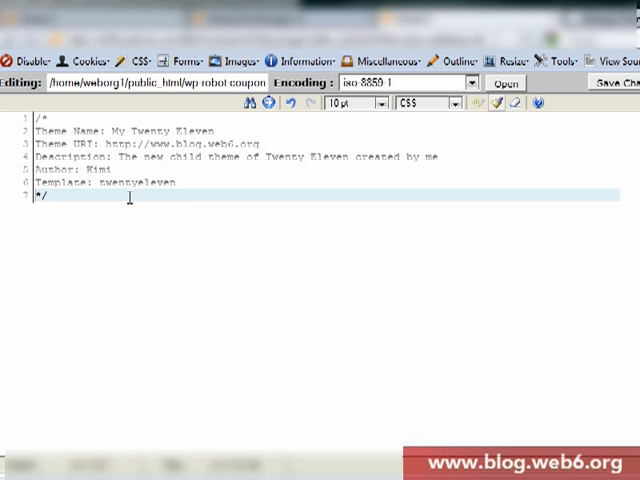
mouse_move(488, 148)
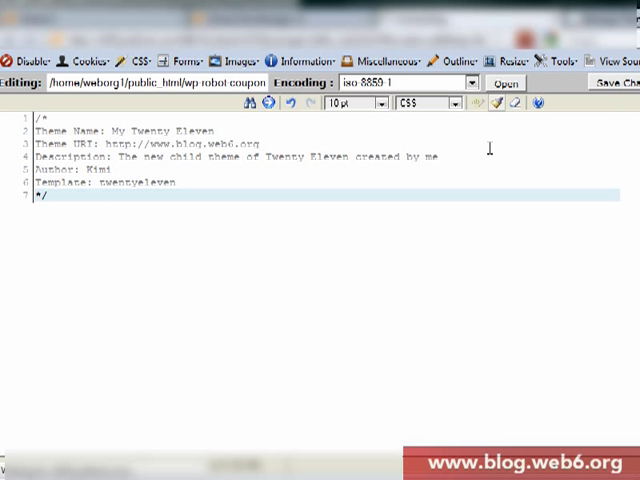
left_click(604, 82)
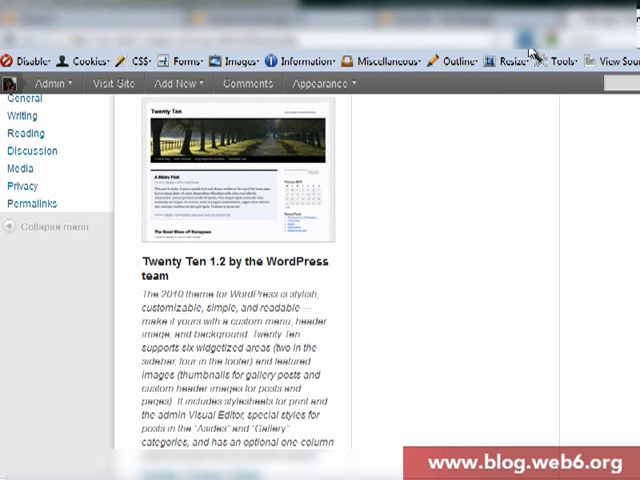
mouse_move(444, 230)
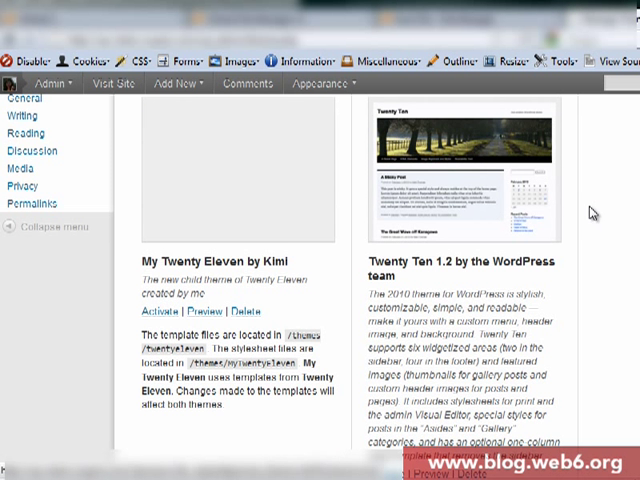
Step: Activate the My Twenty Eleven child theme from Appearance > Themes
scroll("up", 3)
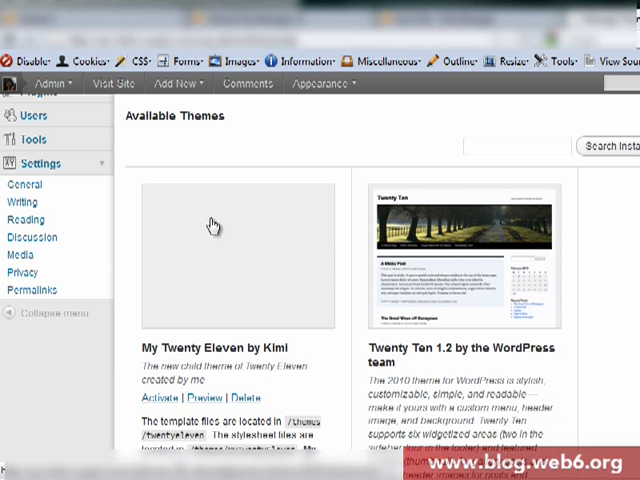
mouse_move(224, 280)
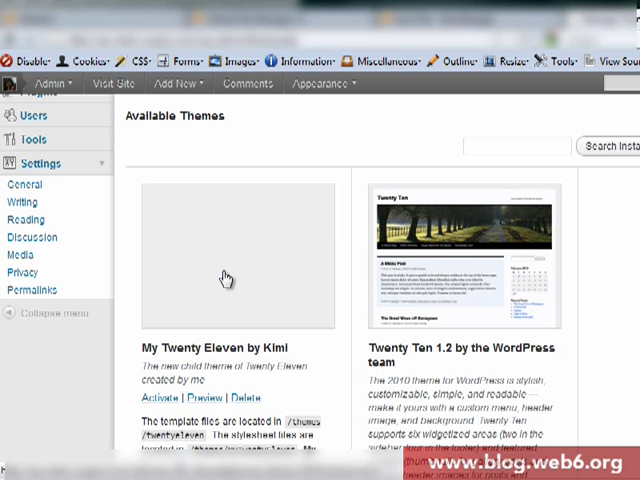
mouse_move(228, 232)
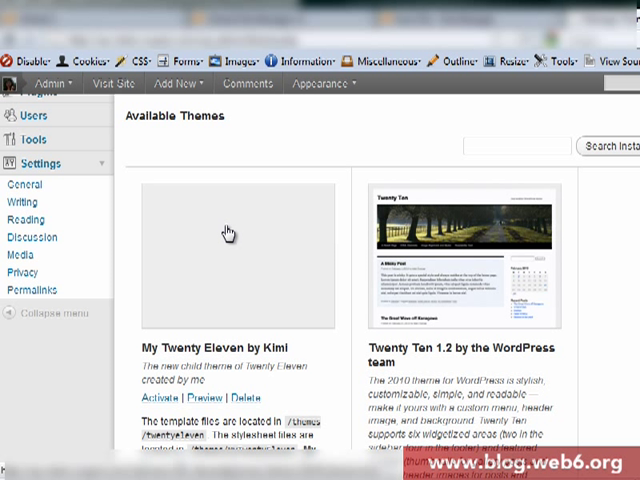
mouse_move(288, 264)
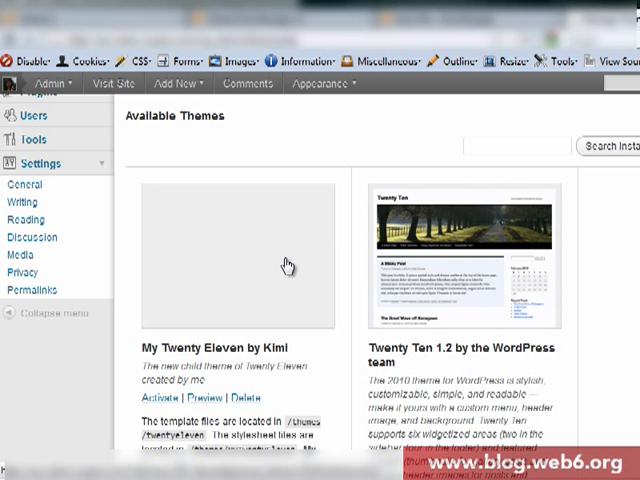
mouse_move(278, 274)
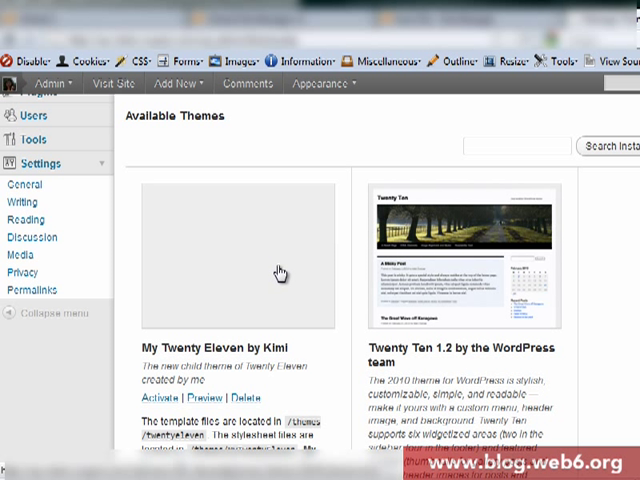
mouse_move(264, 284)
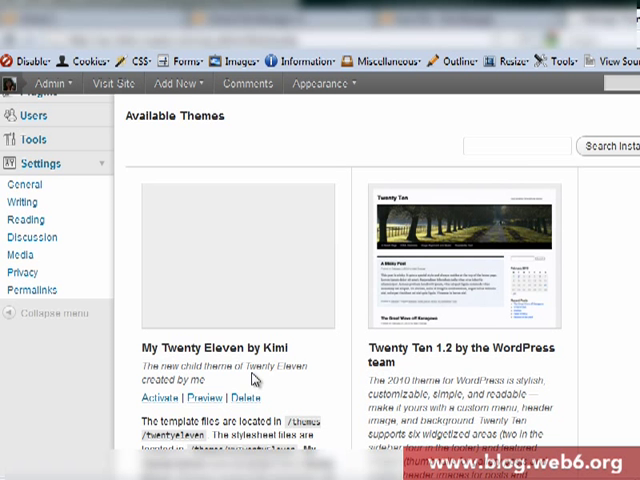
scroll("down", 3)
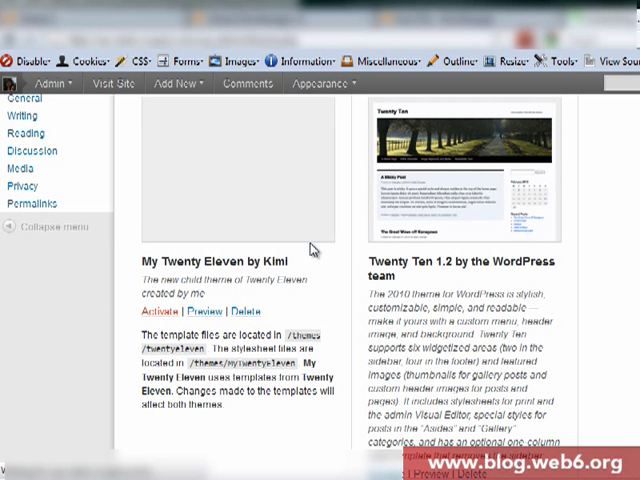
left_click(160, 312)
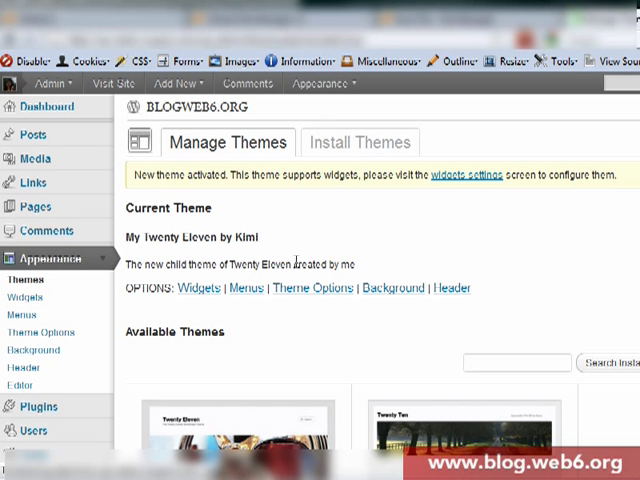
Step: Return to the File Manager editor and save style.css
left_click(320, 84)
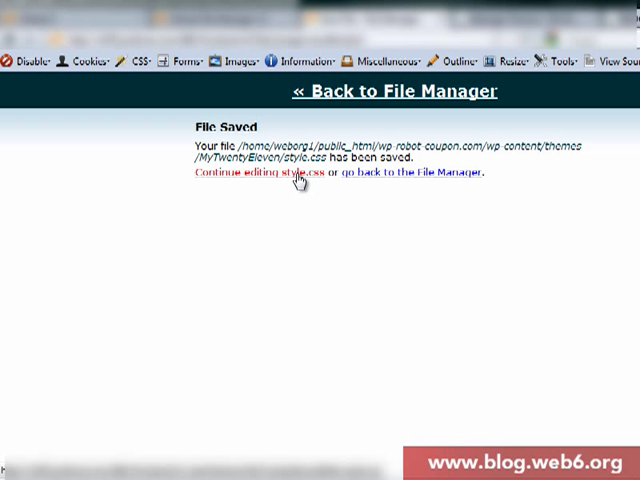
mouse_move(378, 272)
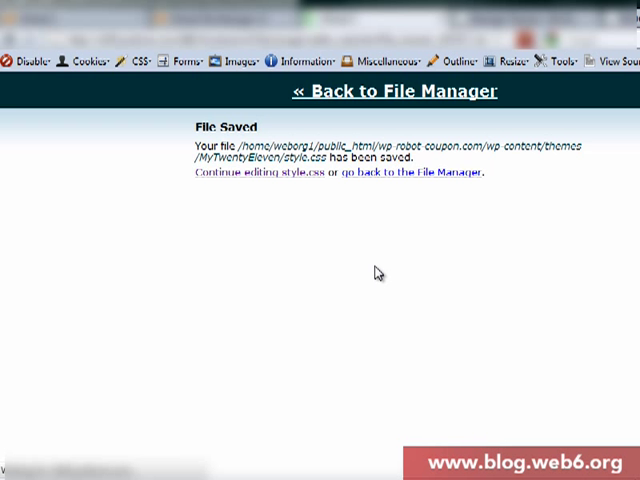
left_click(254, 174)
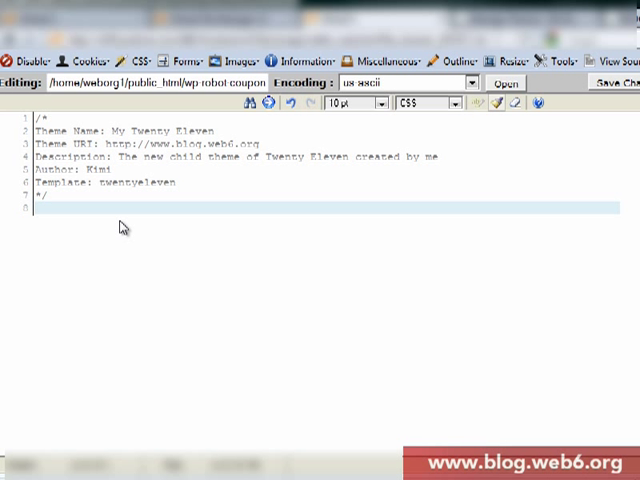
key("Return")
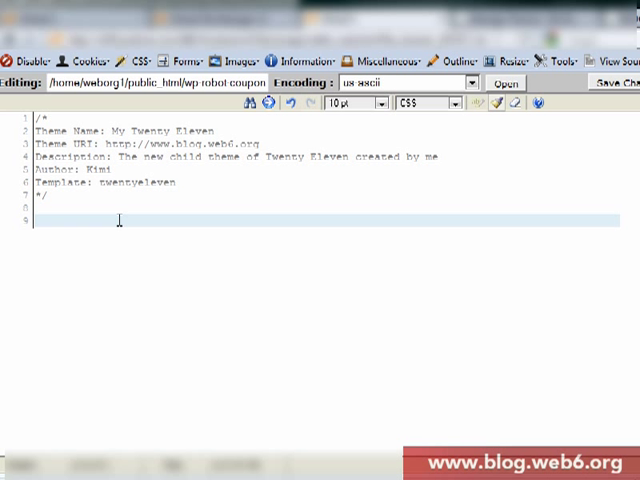
type("@")
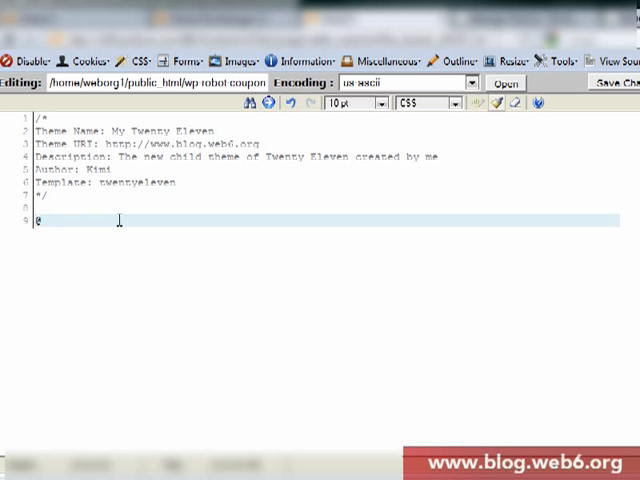
type("import")
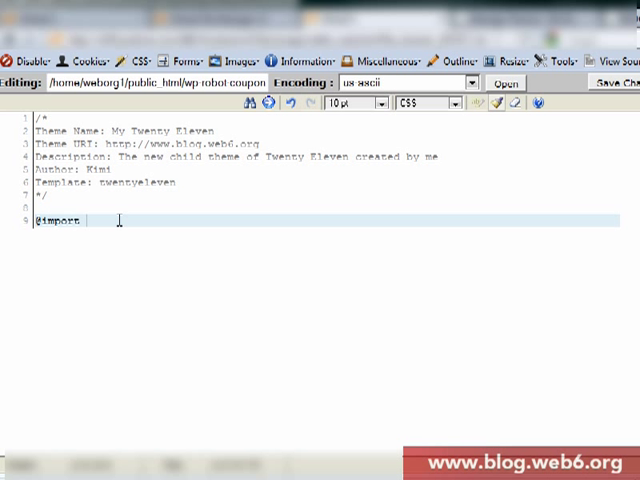
type("url(")
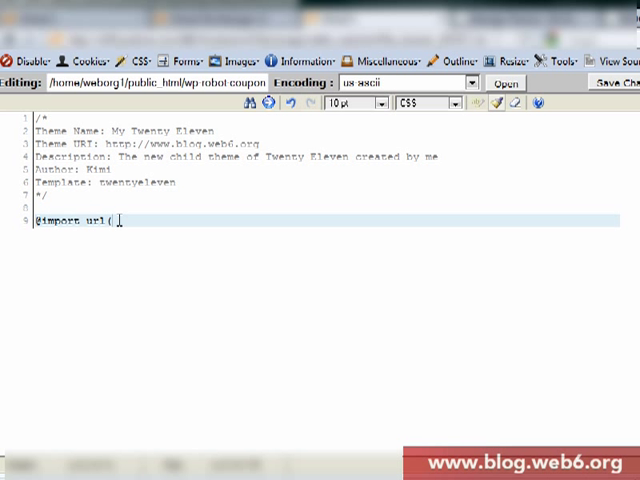
type("'")
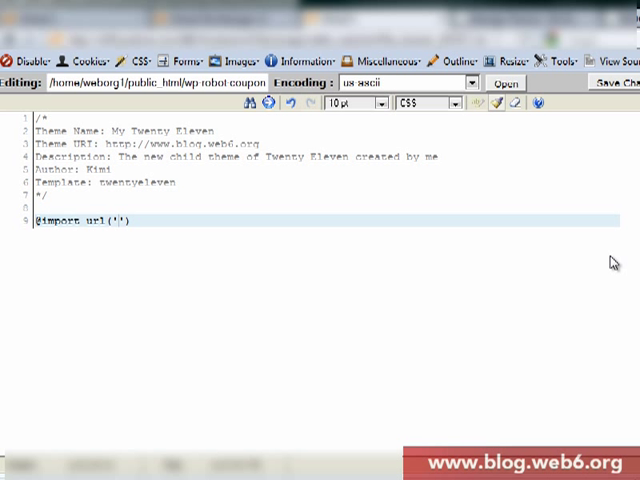
type("../")
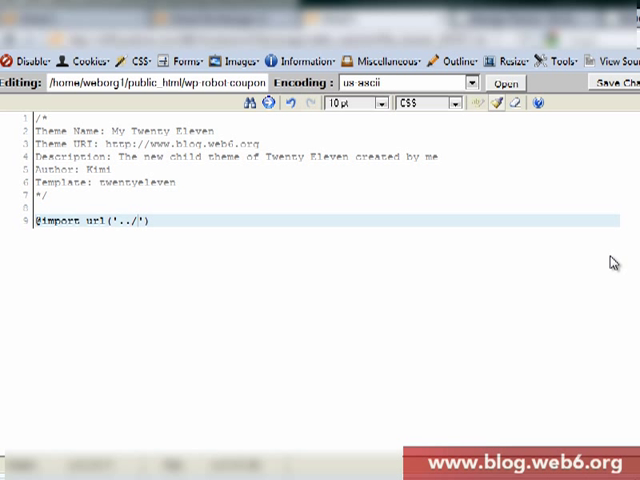
type("twenny")
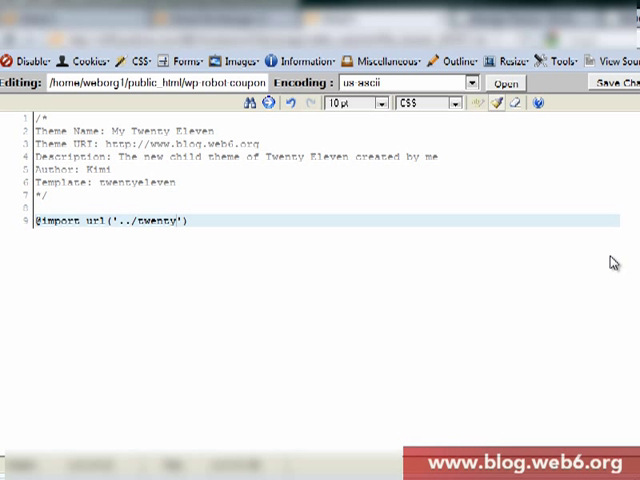
type("elve")
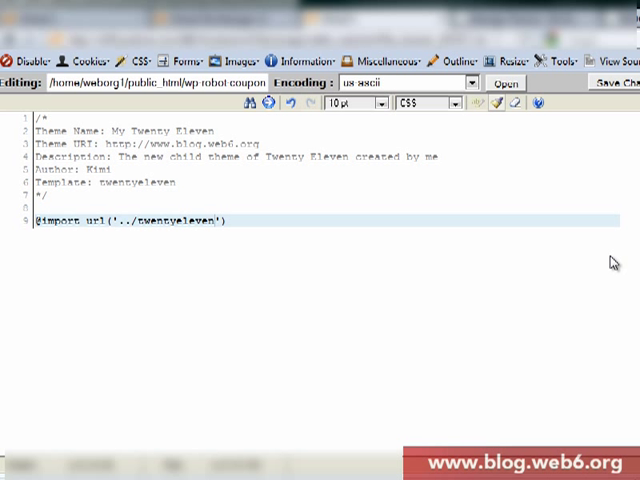
type("/styl")
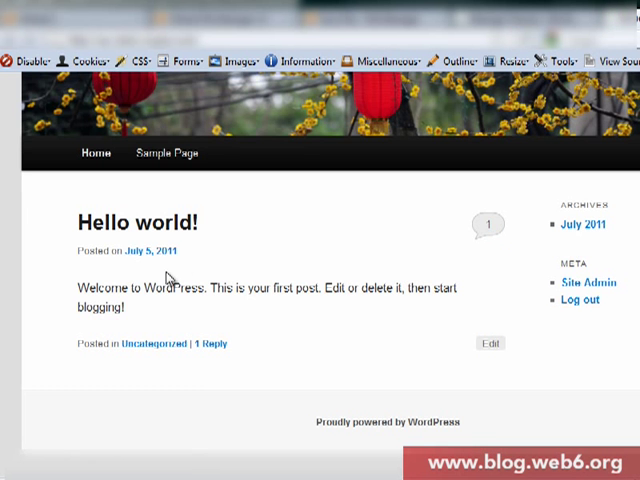
Step: Scroll the live front page and inspect the Hello world! post title's markup with Firebug
scroll("up", 3)
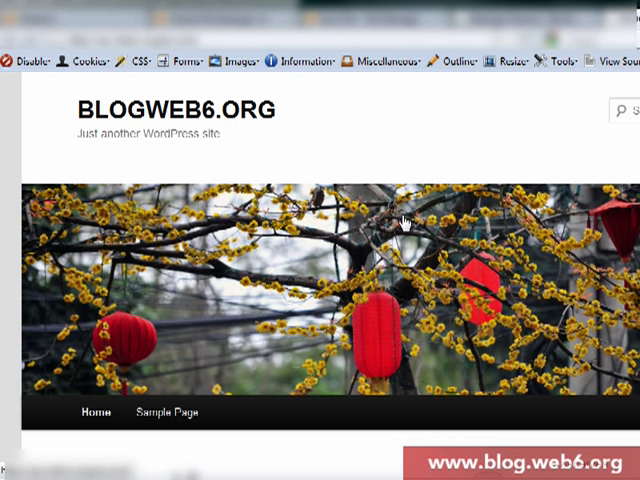
mouse_move(408, 178)
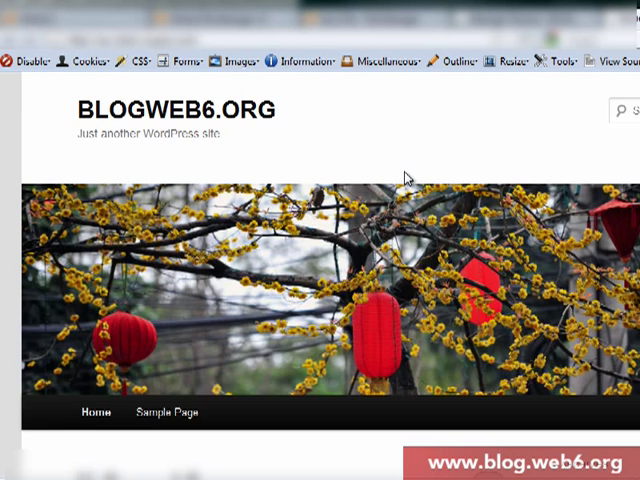
scroll("down", 3)
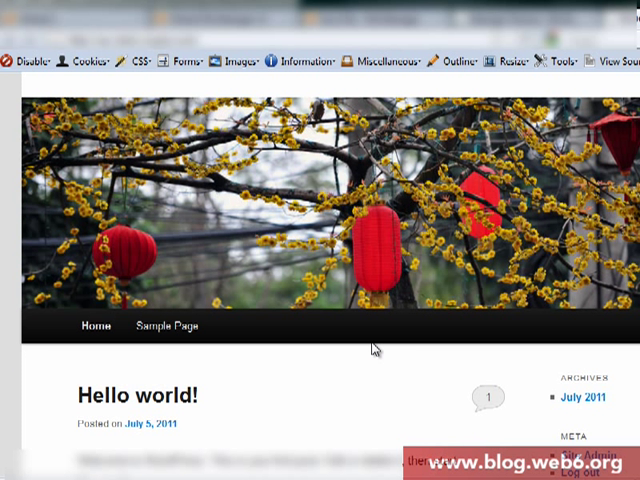
scroll("down", 3)
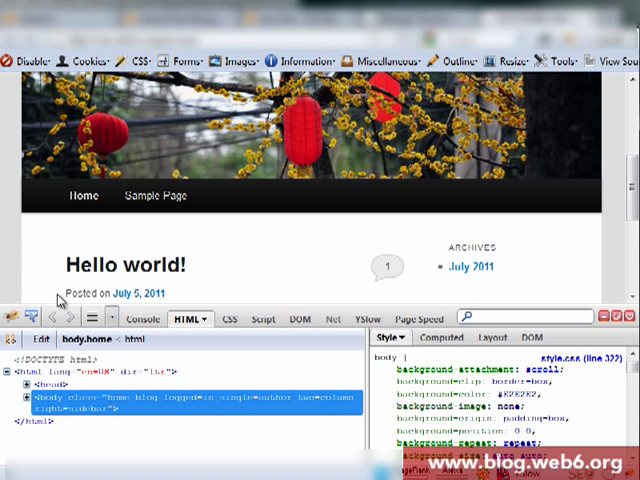
left_click(120, 264)
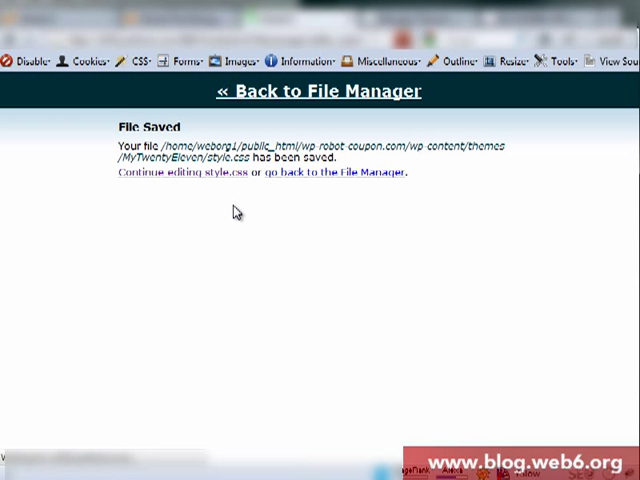
Step: Add the rule .entry-title, .entry-title a { color:#AD0000 } to style.css
left_click(170, 172)
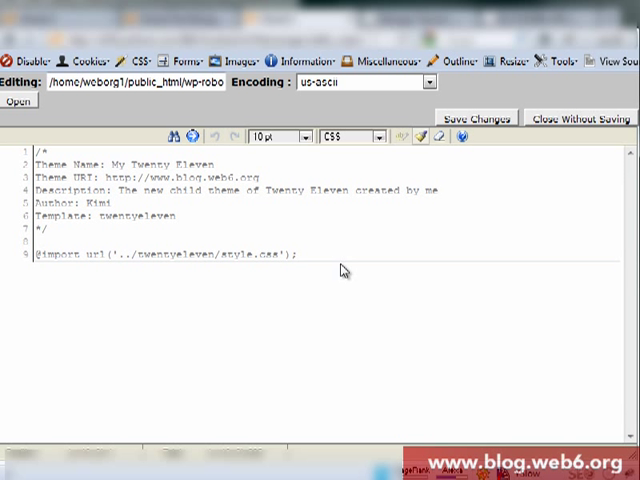
type(".entry-title, .entry-title a")
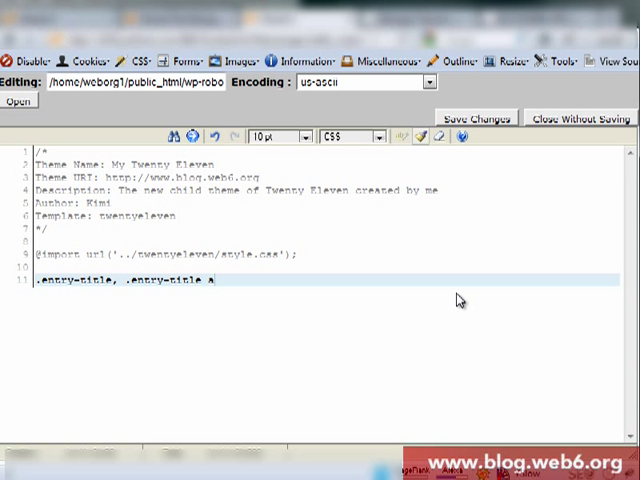
type("{}")
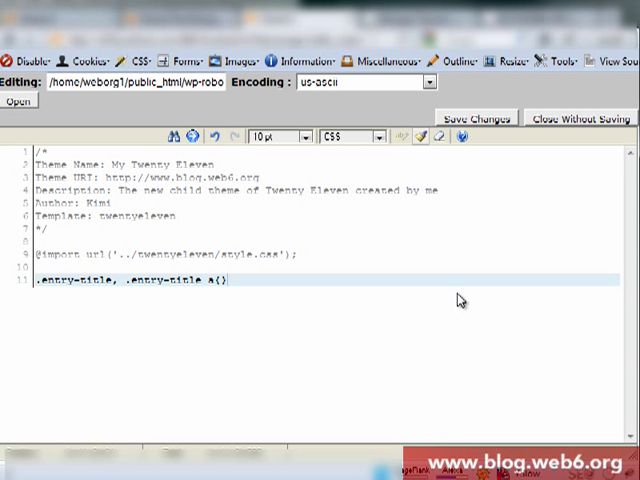
key("Return")
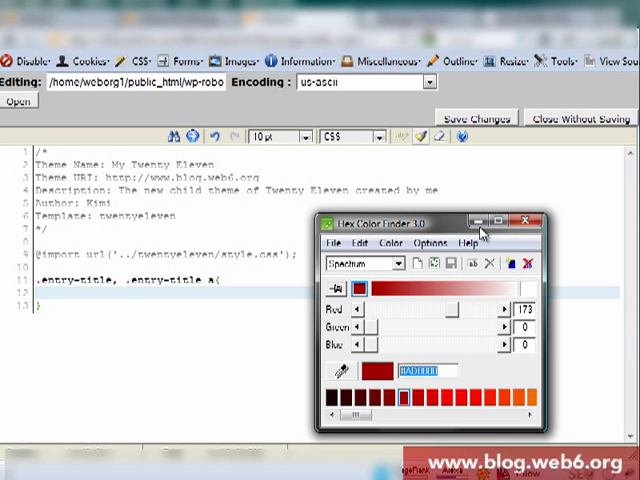
left_click(528, 220)
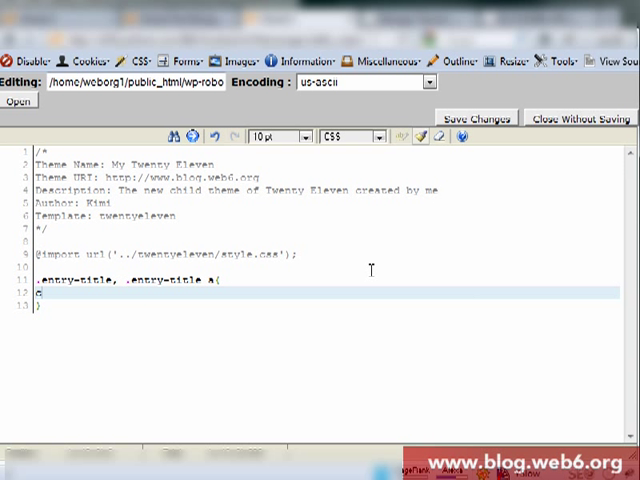
type("color:#AD0000")
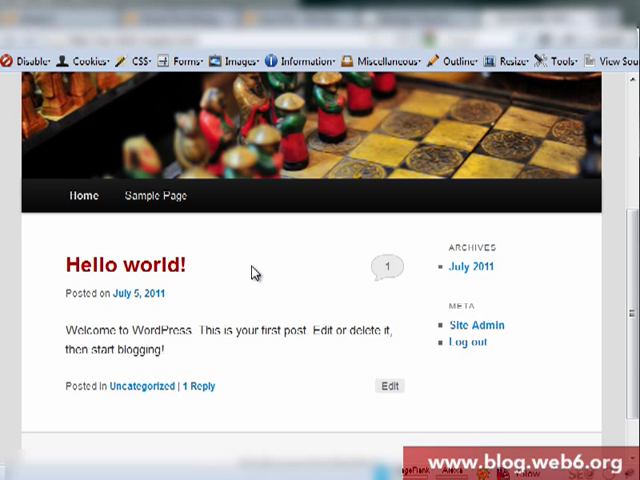
mouse_move(280, 260)
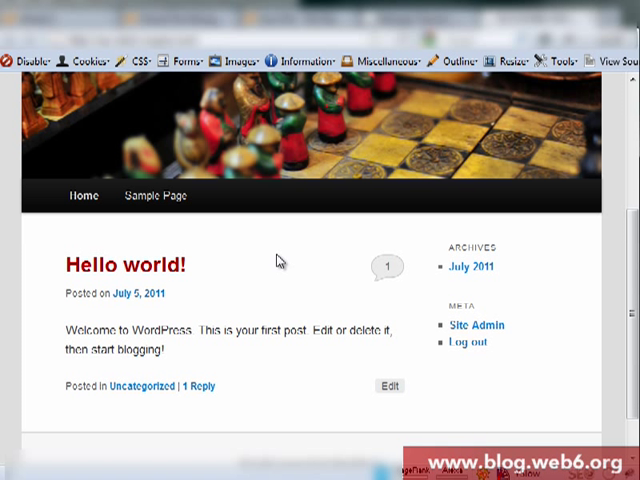
mouse_move(280, 260)
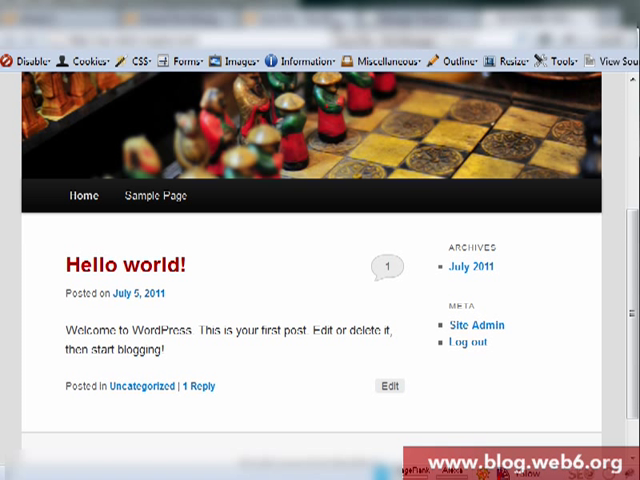
mouse_move(284, 284)
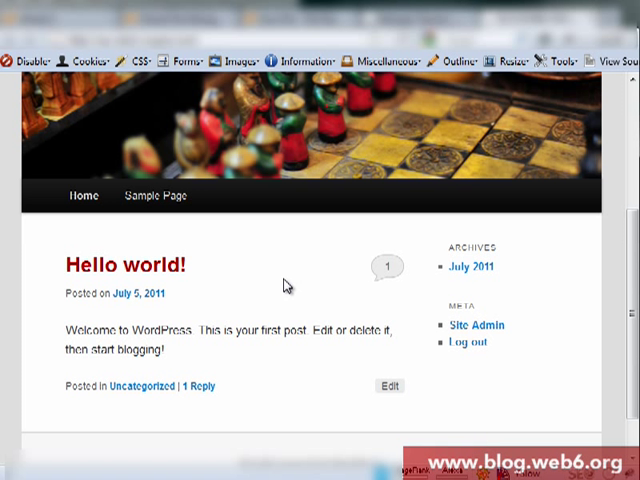